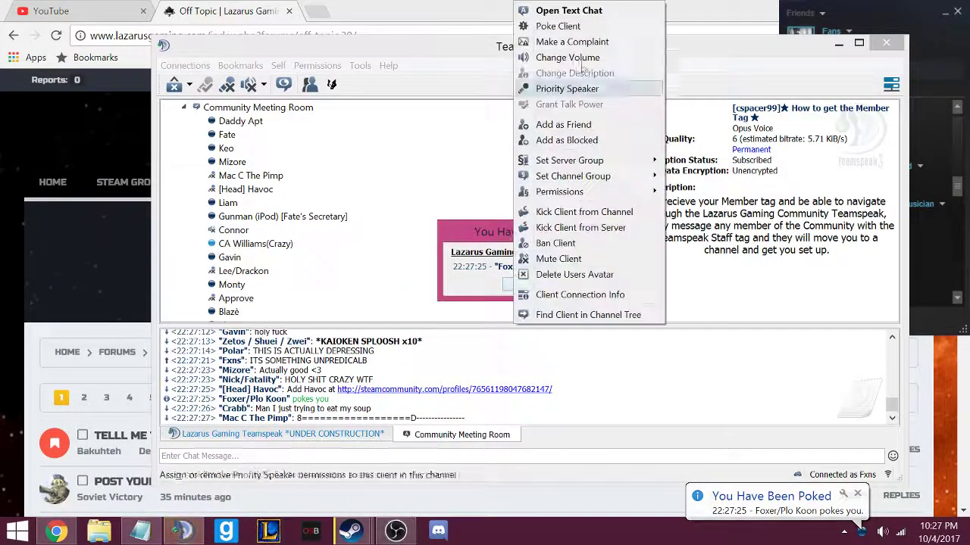
Poke the user back with the message 'Hi' and dismiss the incoming poke notice
{"action": "left_click", "coordinate": [558, 26]}
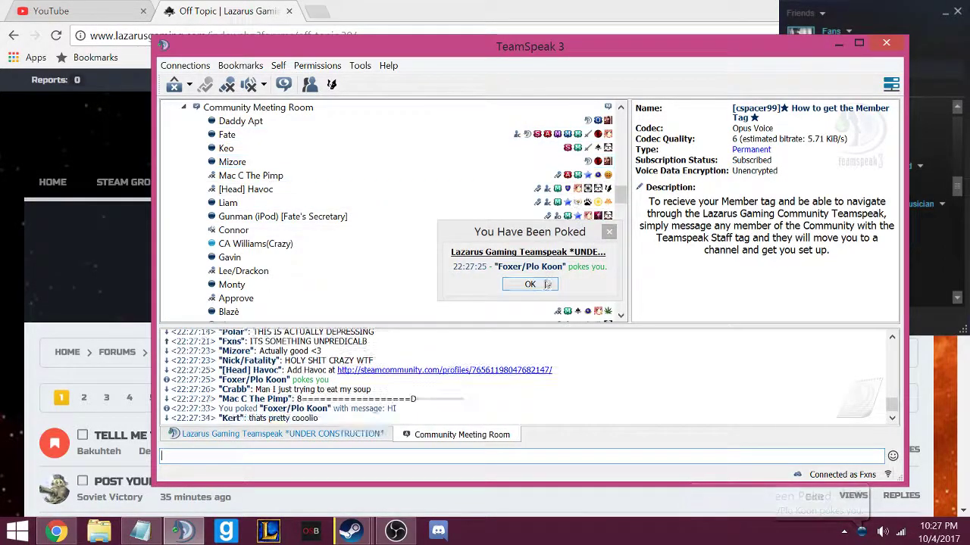
{"action": "left_click", "coordinate": [530, 284]}
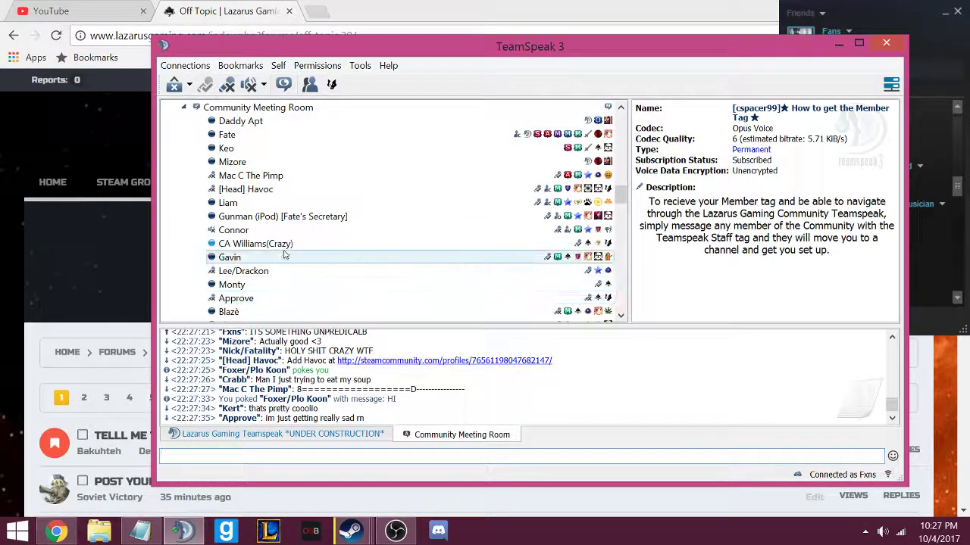
{"action": "left_click", "coordinate": [255, 243]}
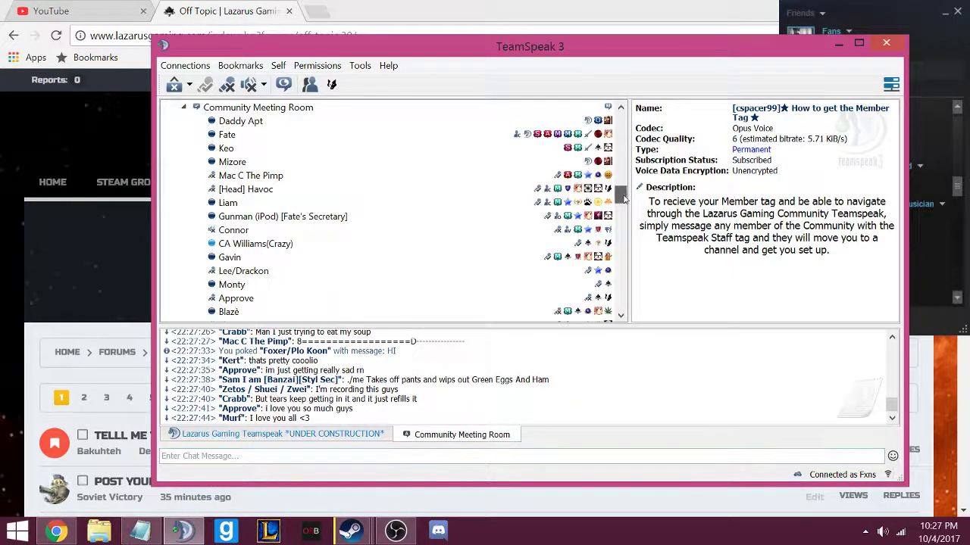
{"action": "scroll", "scroll_direction": "down", "scroll_amount": 3}
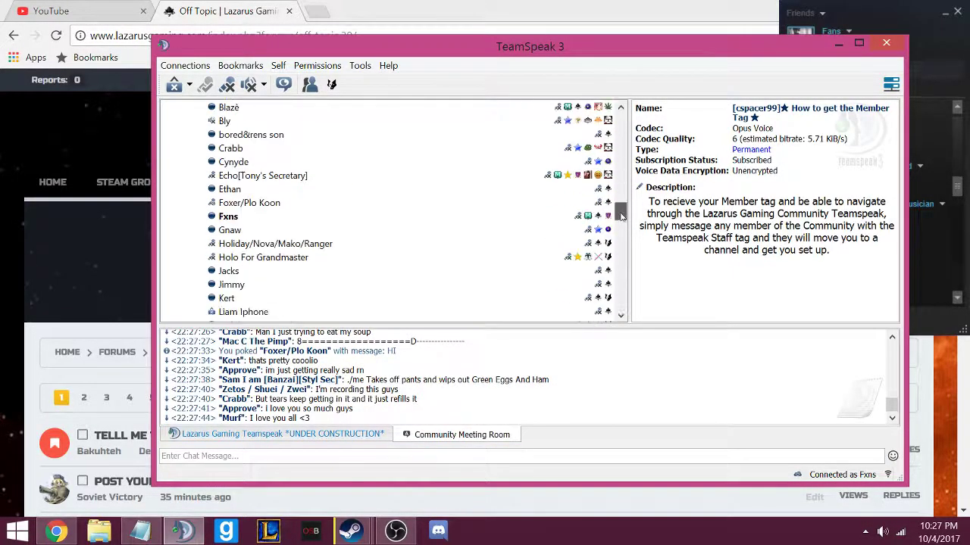
{"action": "scroll", "scroll_direction": "down", "scroll_amount": 3}
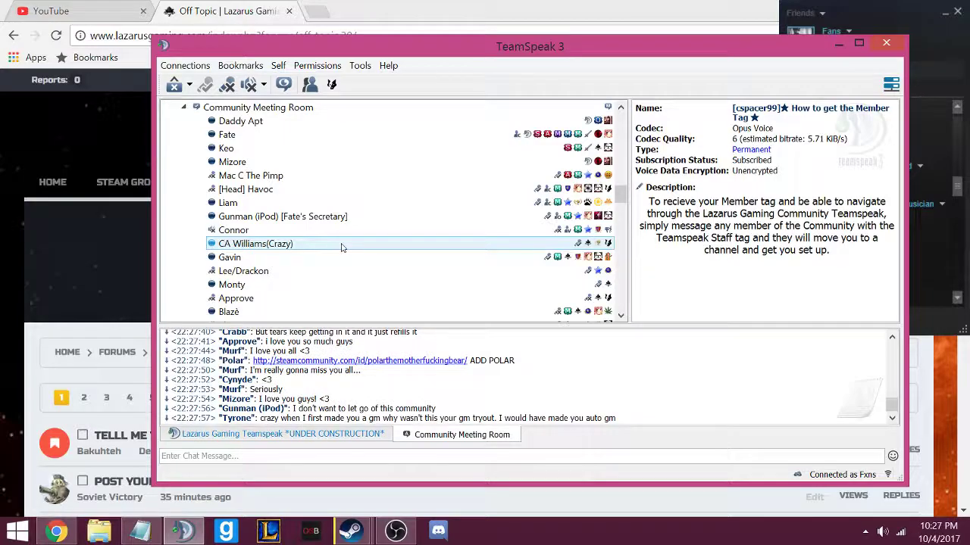
{"action": "mouse_move", "coordinate": [352, 250]}
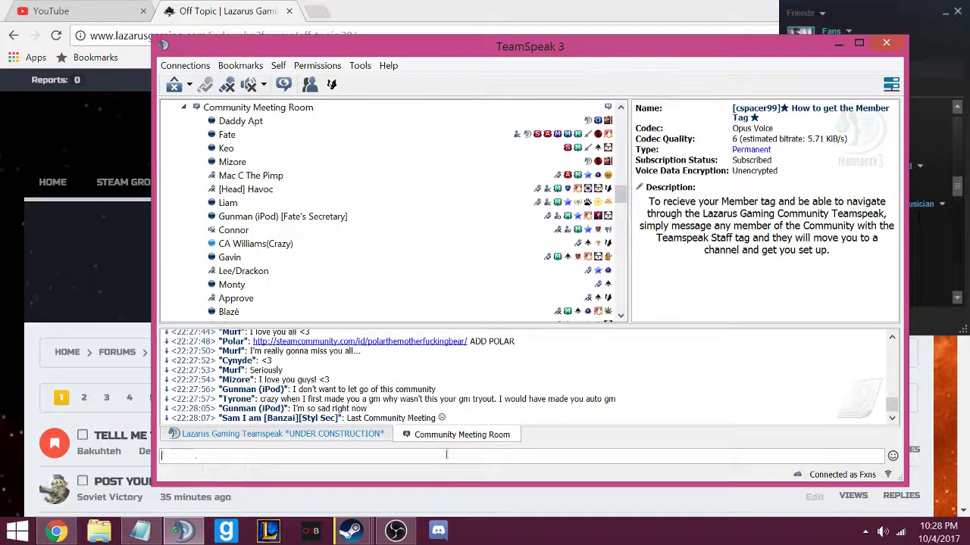
Post the chat message about not feeling anything until someone started singing
{"action": "type", "text": "I wasnt feeling anything until this nigga start"}
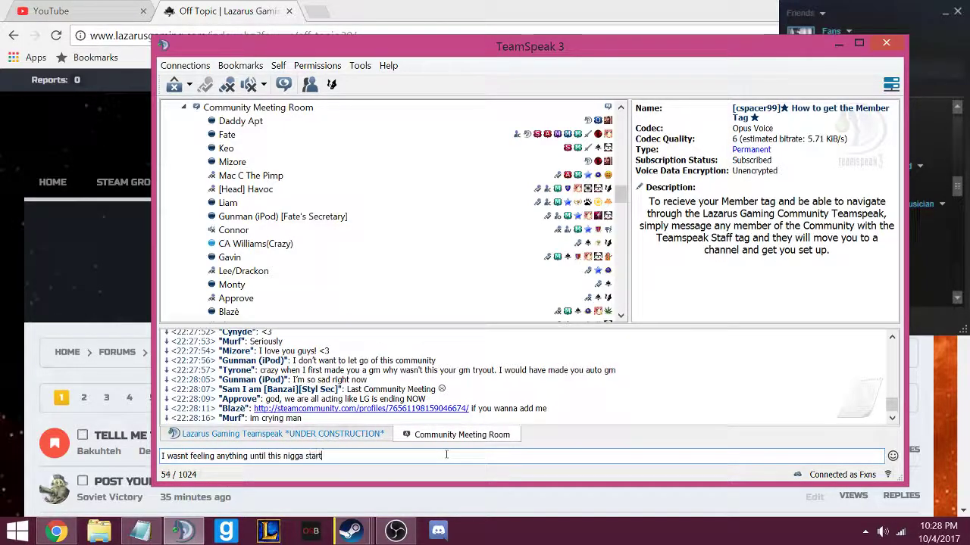
{"action": "key", "text": "enter"}
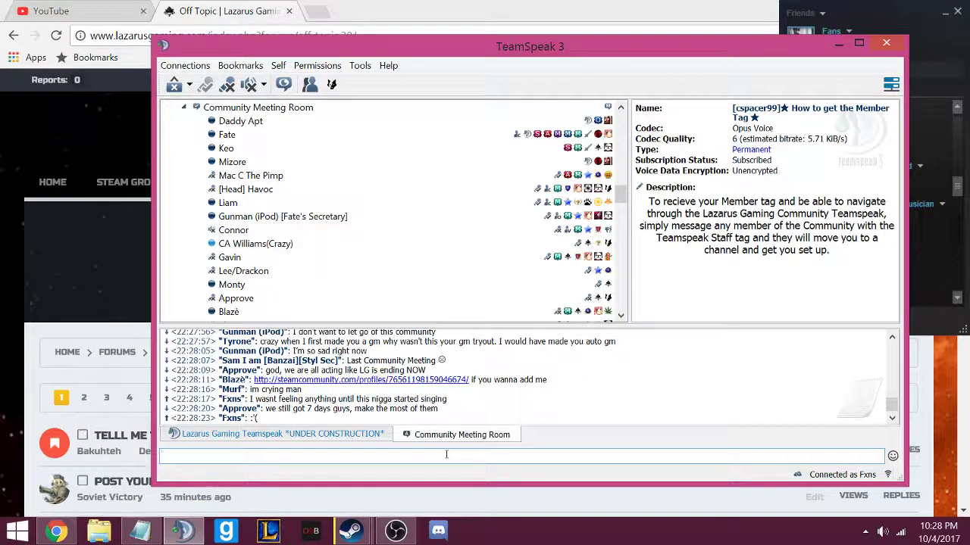
{"action": "scroll", "scroll_direction": "down", "scroll_amount": 3}
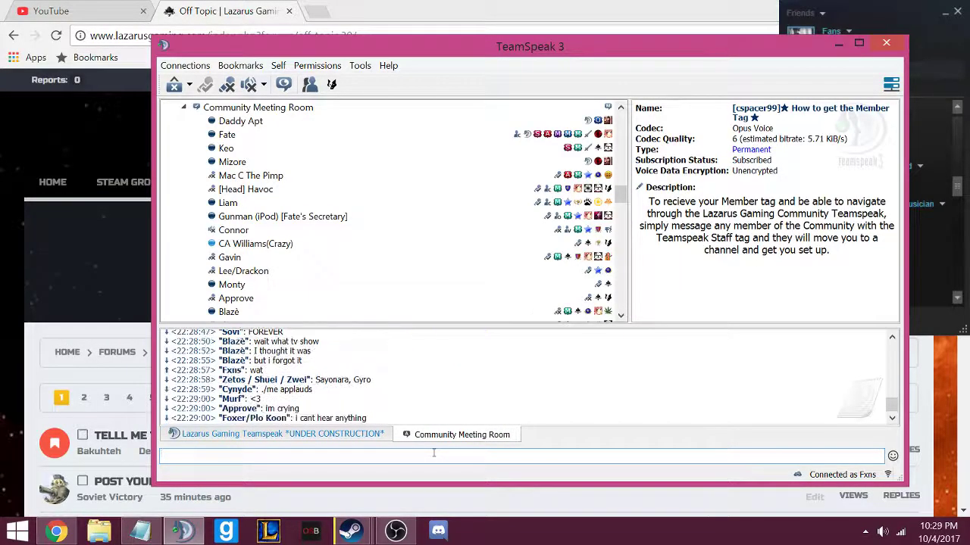
Post '*APPLAUSE*' in the channel chat and begin a further farewell remark
{"action": "type", "text": "*APP"}
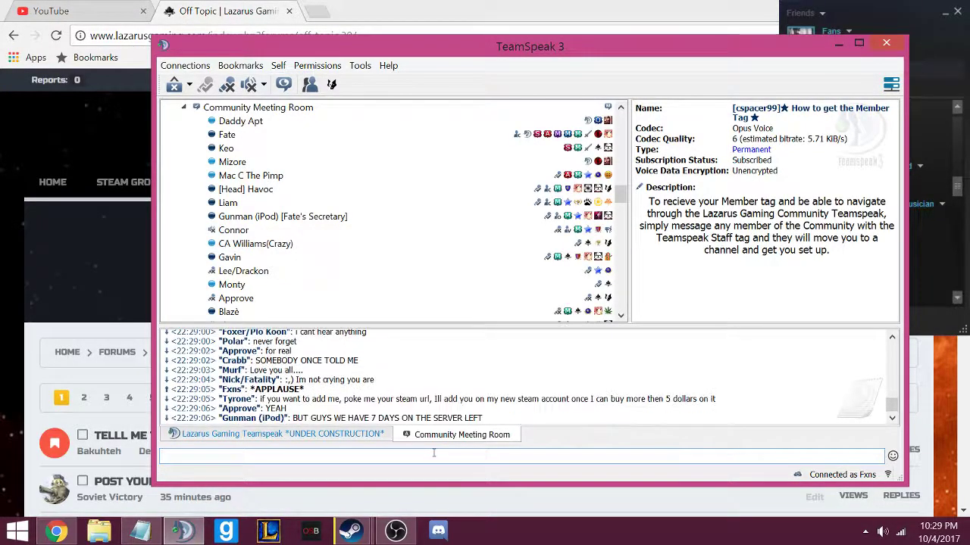
{"action": "left_click", "coordinate": [237, 297]}
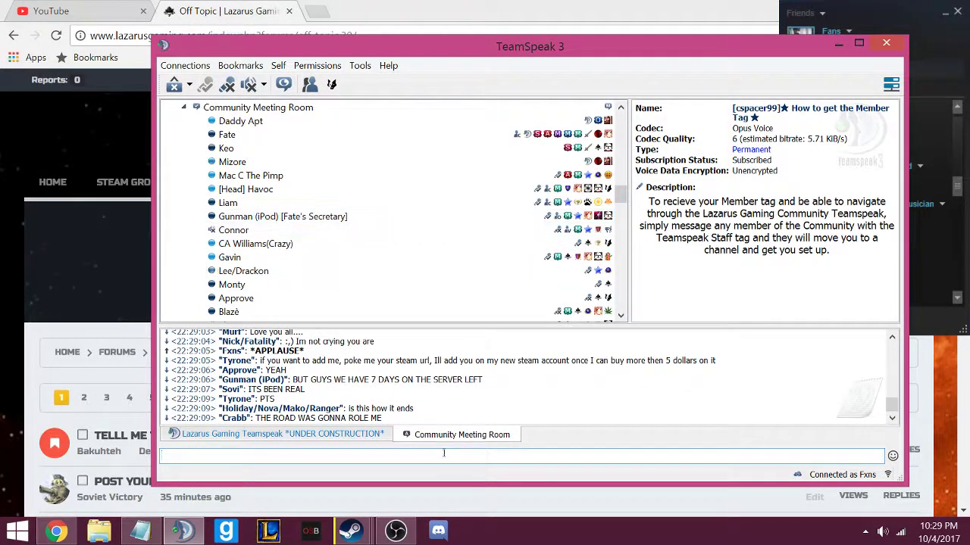
{"action": "type", "text": "im"}
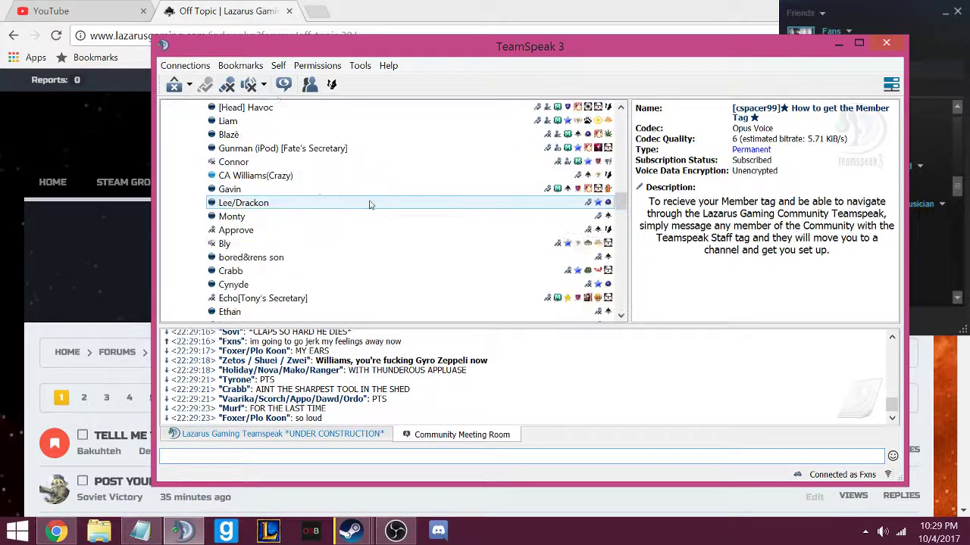
{"action": "scroll", "scroll_direction": "down", "scroll_amount": 3}
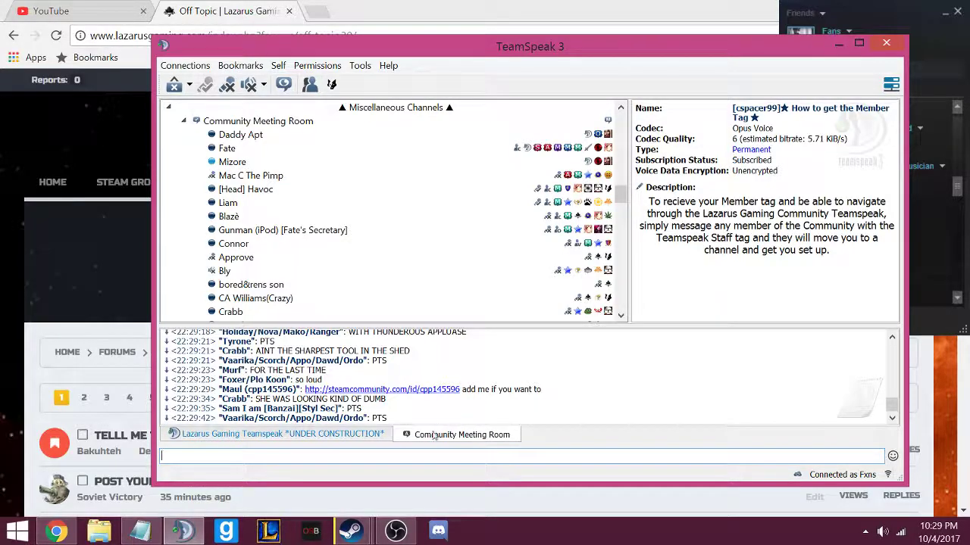
{"action": "left_click", "coordinate": [282, 230]}
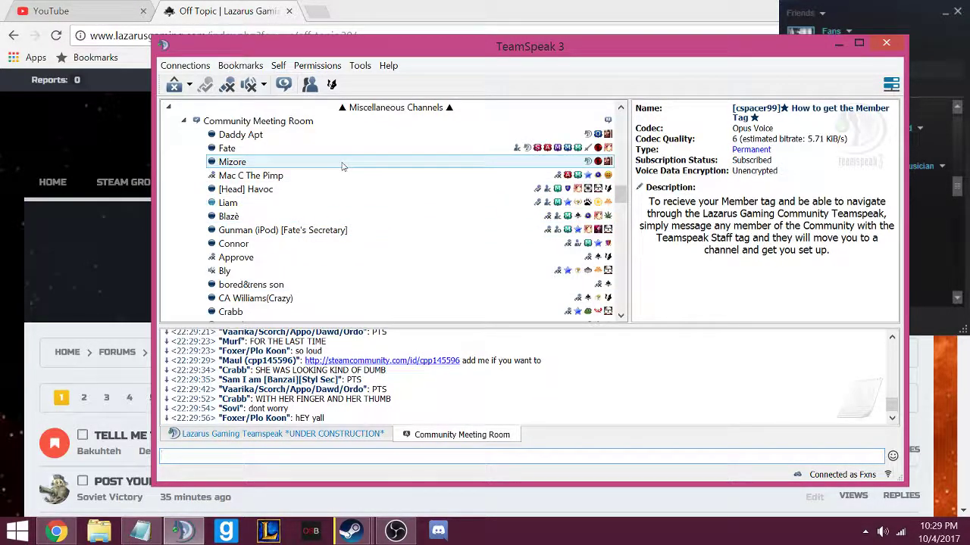
{"action": "type", "text": "wwwwwwwwwwwwwwwwwwwwwwwwwwwwwwwwwwwwwwwwwwwwwwww"}
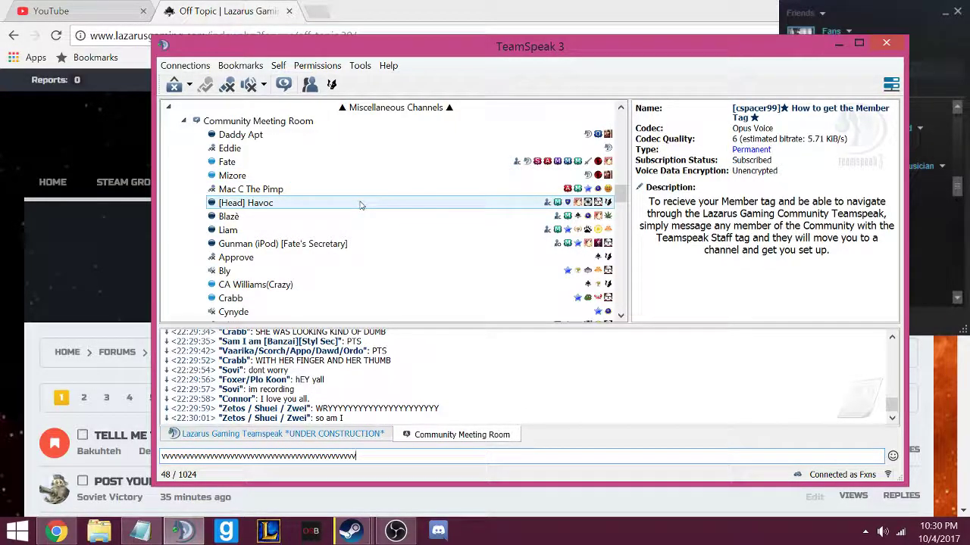
{"action": "scroll", "scroll_direction": "down", "scroll_amount": 3}
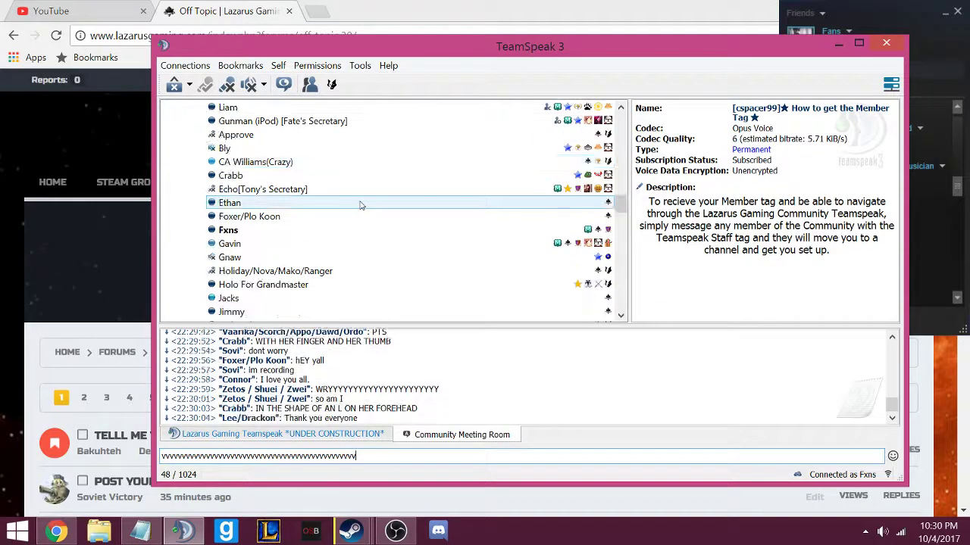
{"action": "scroll", "scroll_direction": "down", "scroll_amount": 3}
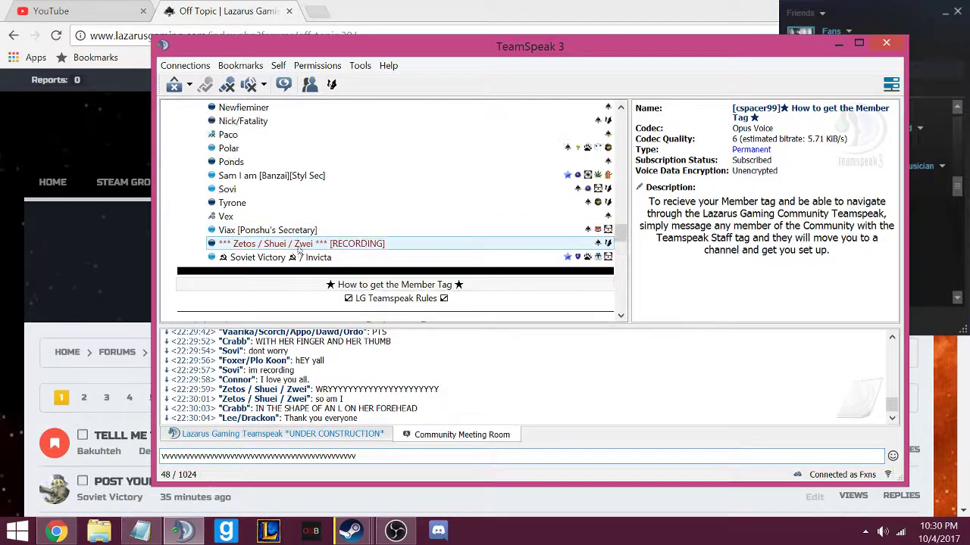
Show a senior moderator's client profile, then select Soviet Victory's entry in the channel tree
{"action": "right_click", "coordinate": [258, 257]}
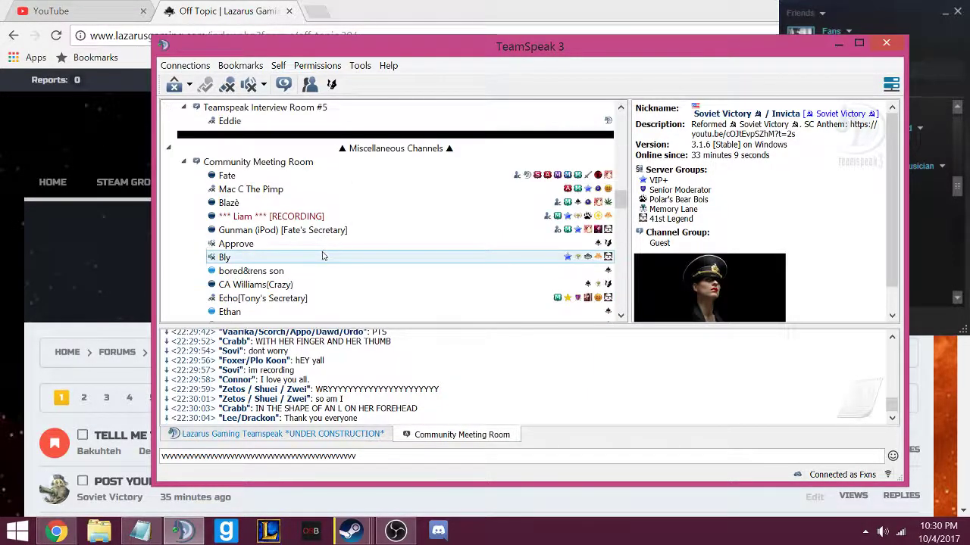
{"action": "scroll", "scroll_direction": "down", "scroll_amount": 3}
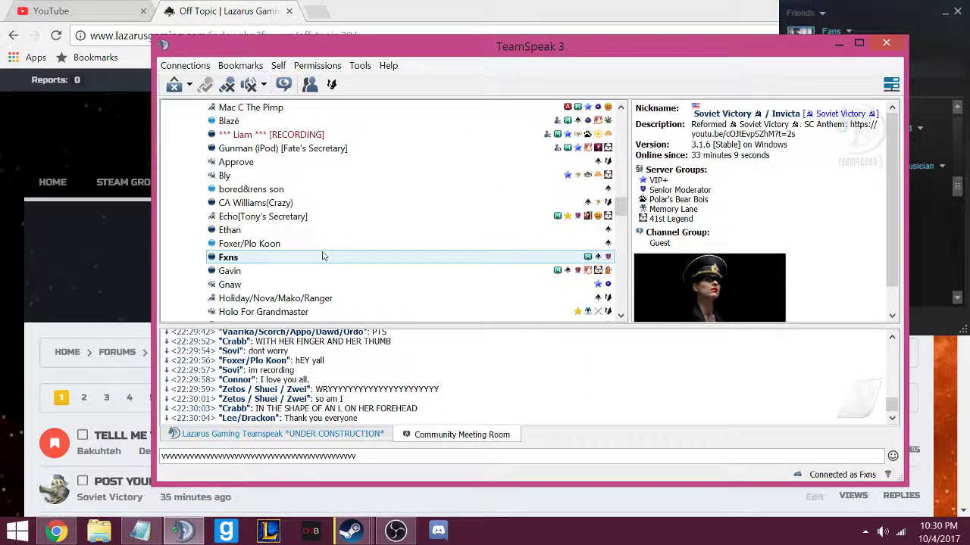
{"action": "left_click", "coordinate": [248, 242]}
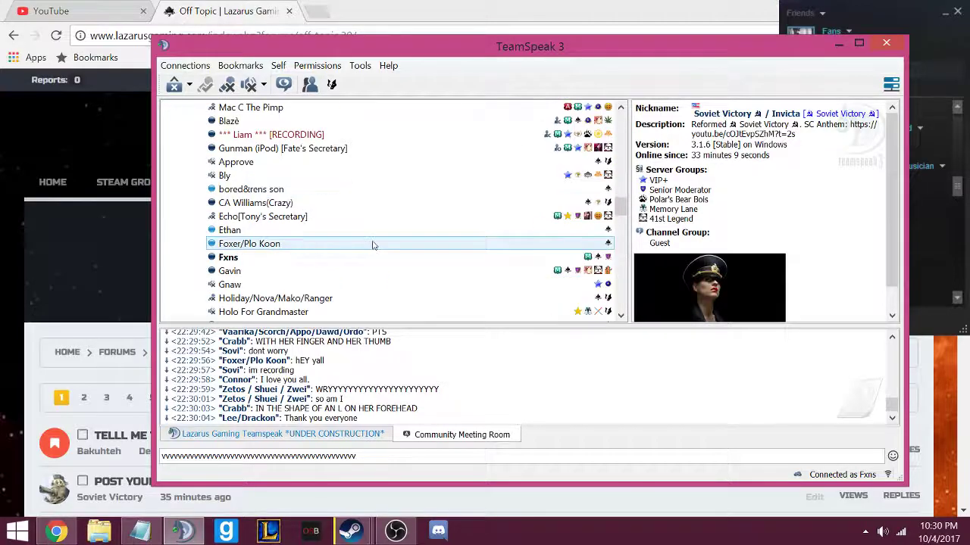